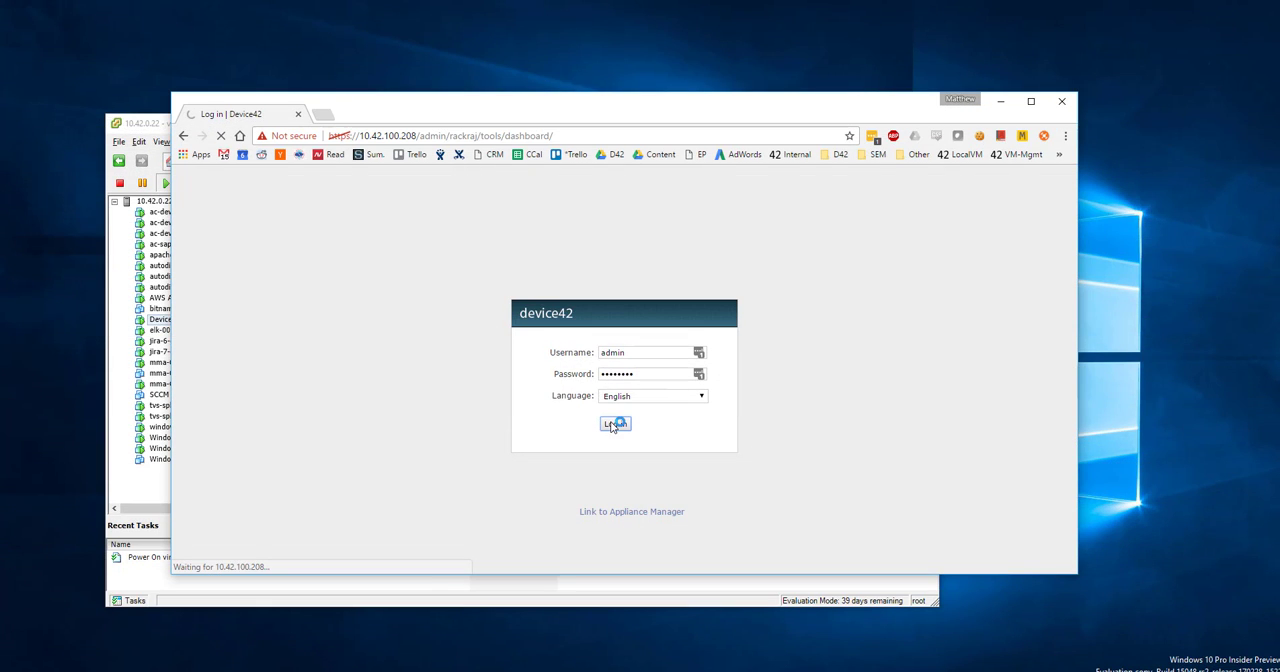
Log in to Device42 as admin and open the Tools menu.
click(615, 424)
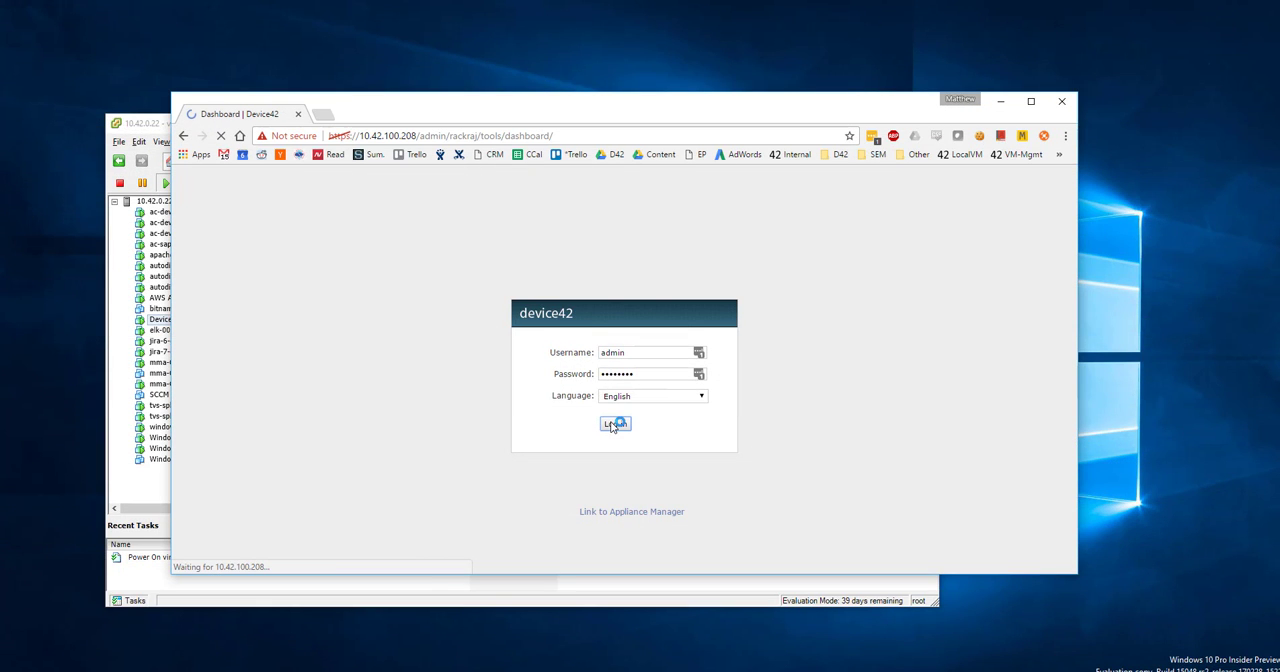
click(615, 424)
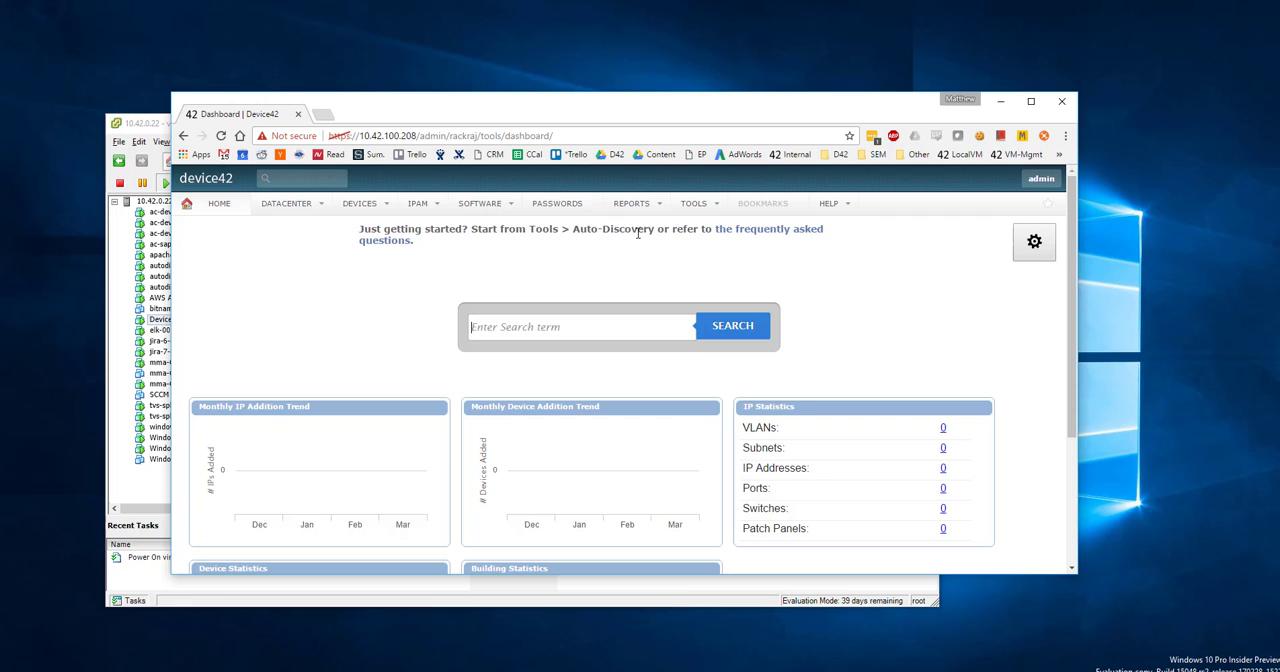
click(694, 203)
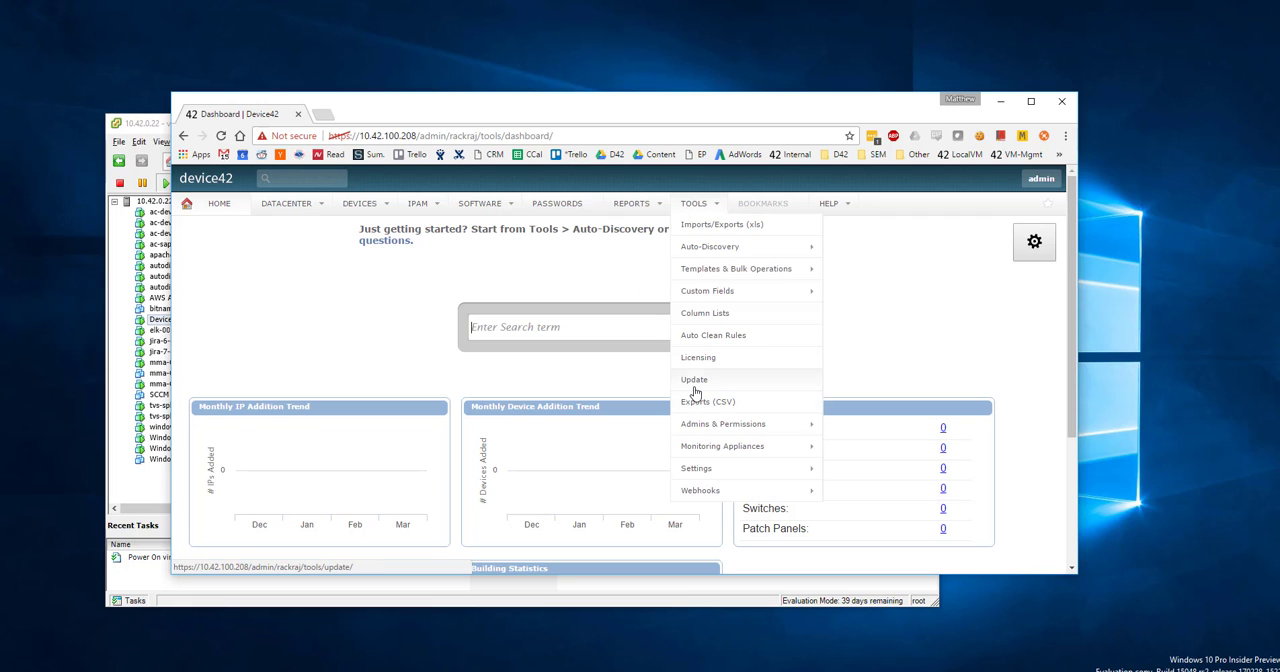
Go to Tools > Update and follow 'Link to Appliance Manager' into a new tab.
click(694, 379)
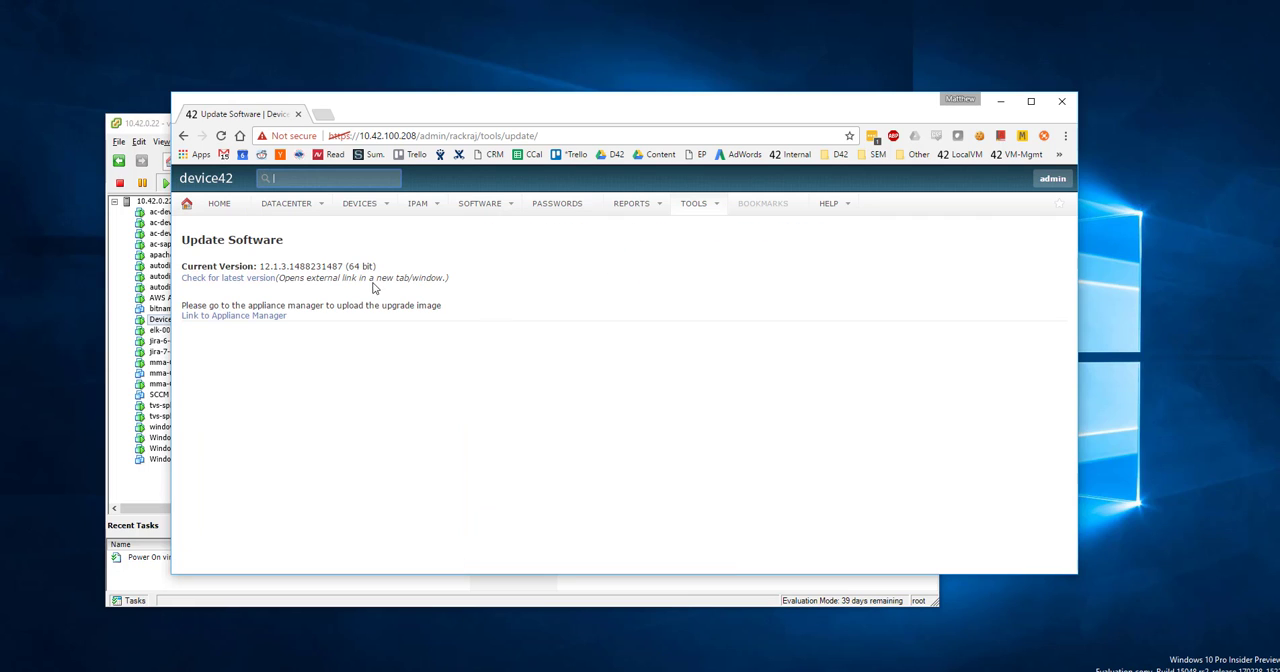
click(227, 278)
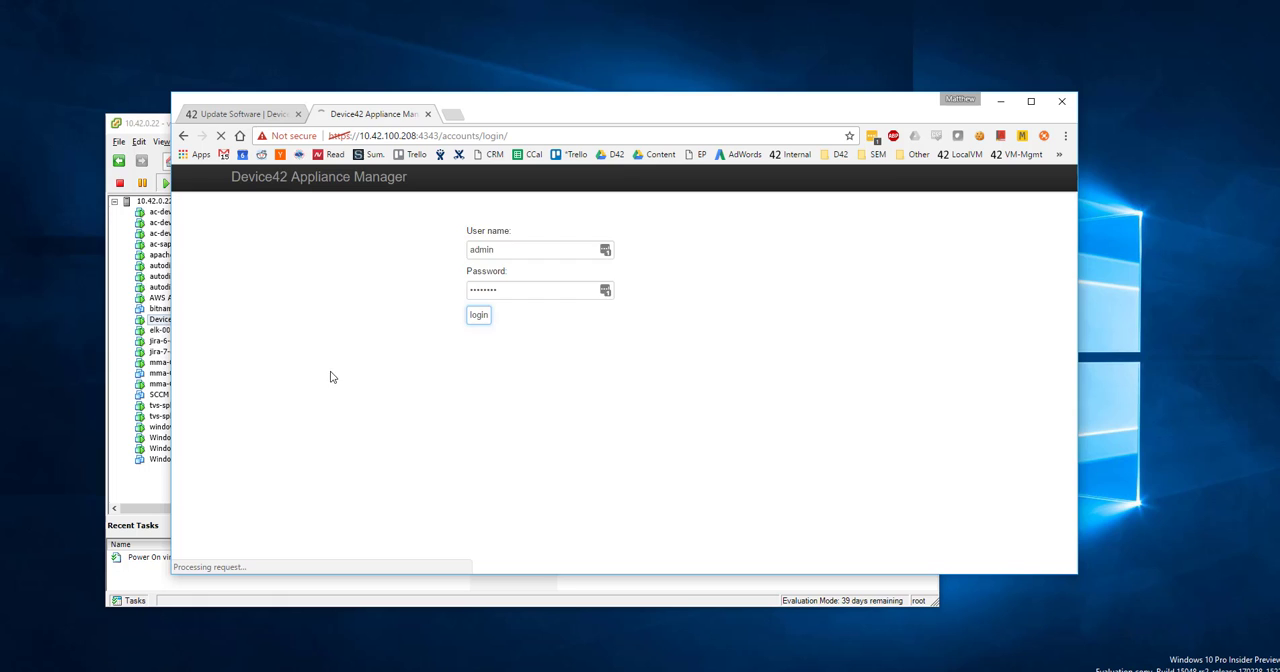
Log in to Appliance Manager and upload the .zip.enc update file.
click(478, 314)
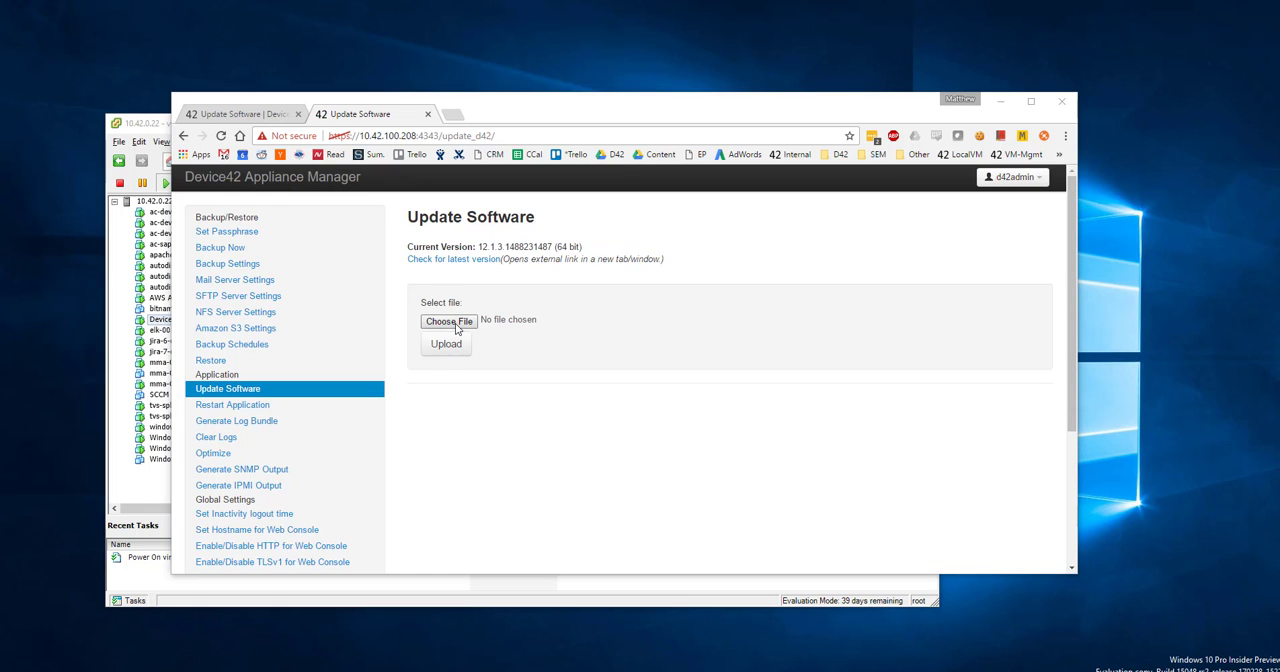
click(449, 321)
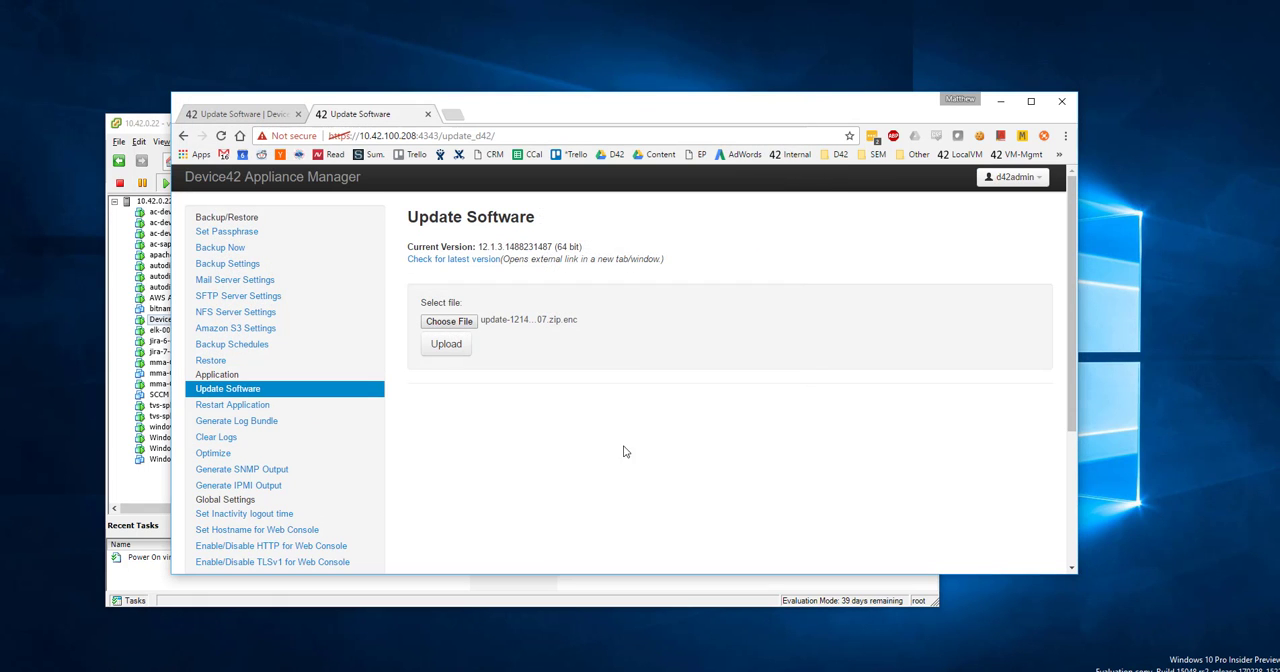
click(446, 344)
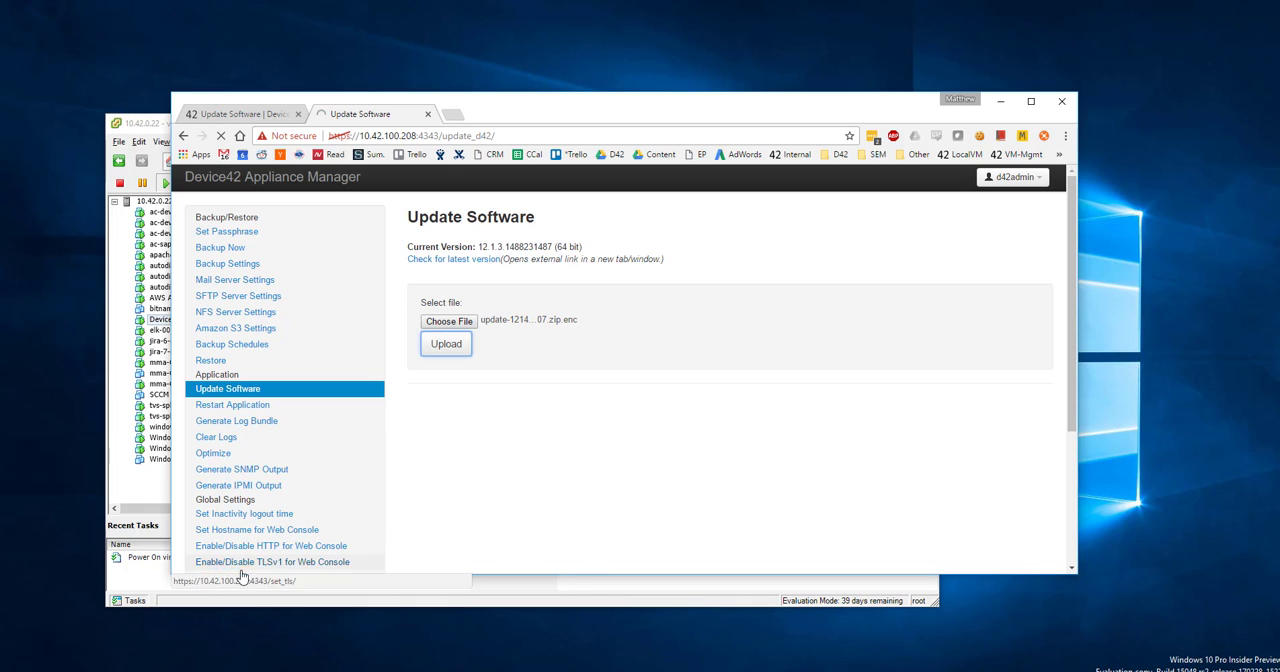
click(445, 343)
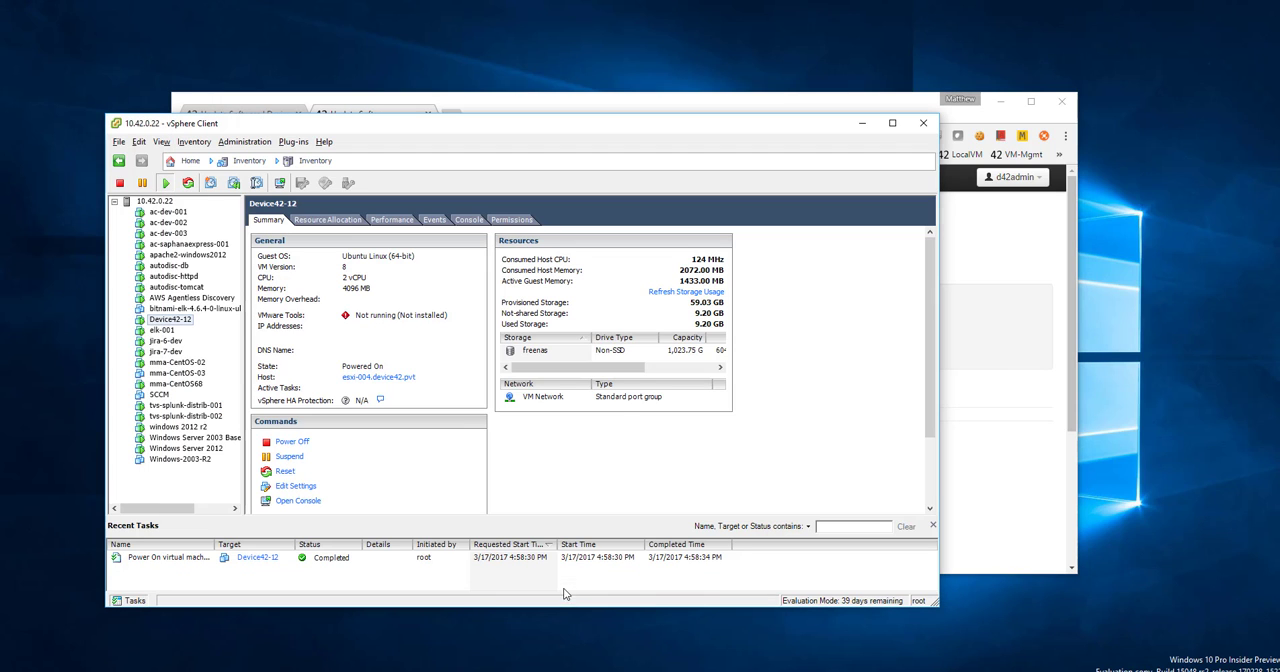
Open the console for the Device42-12 VM from its right-click menu.
right_click(170, 319)
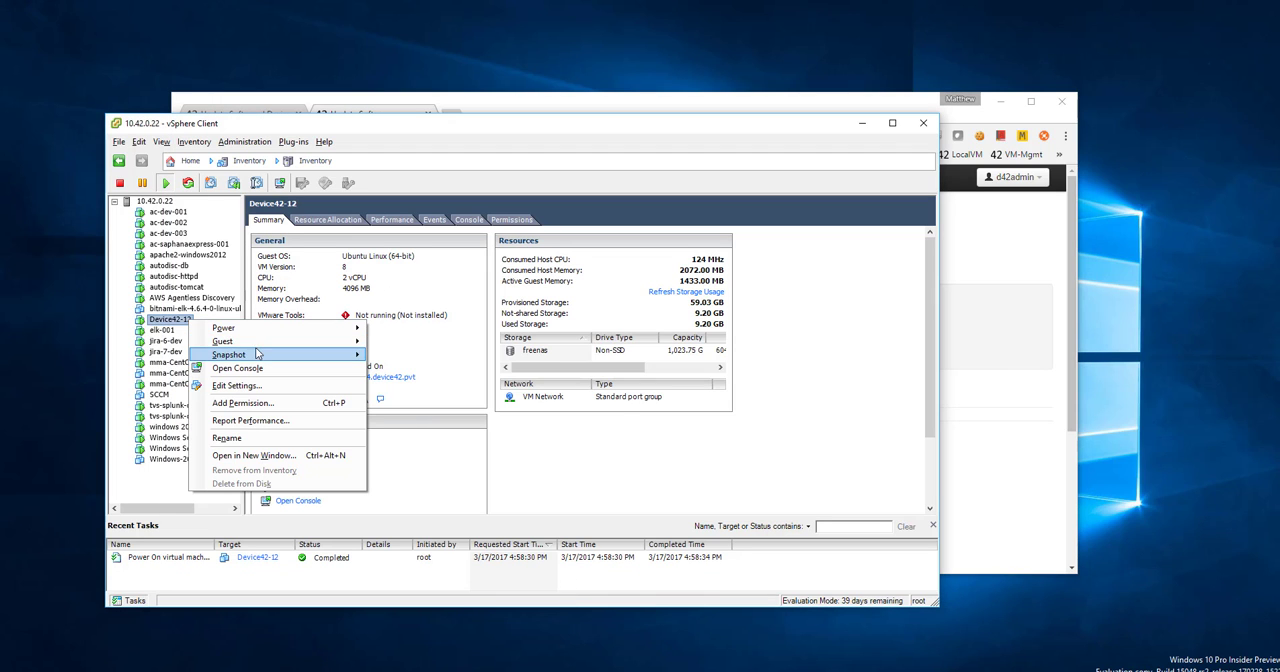
click(418, 343)
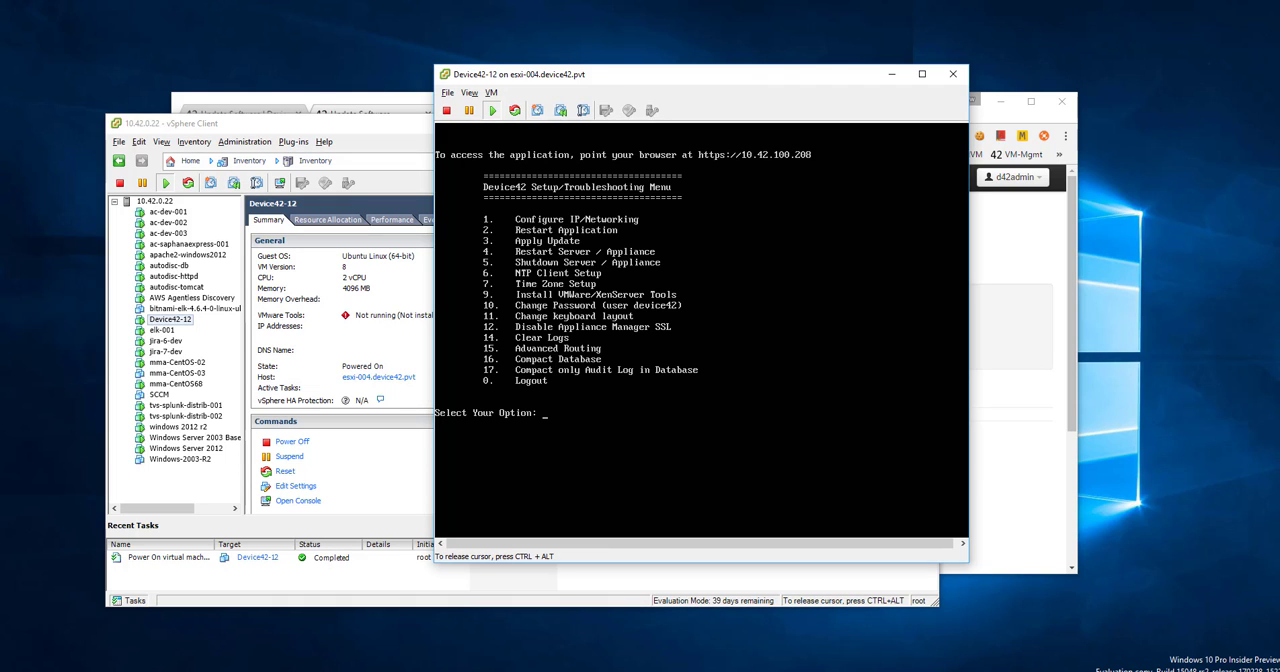
Enter option 3 (Apply Update) in the Device42-12 console and confirm with y.
text(3)
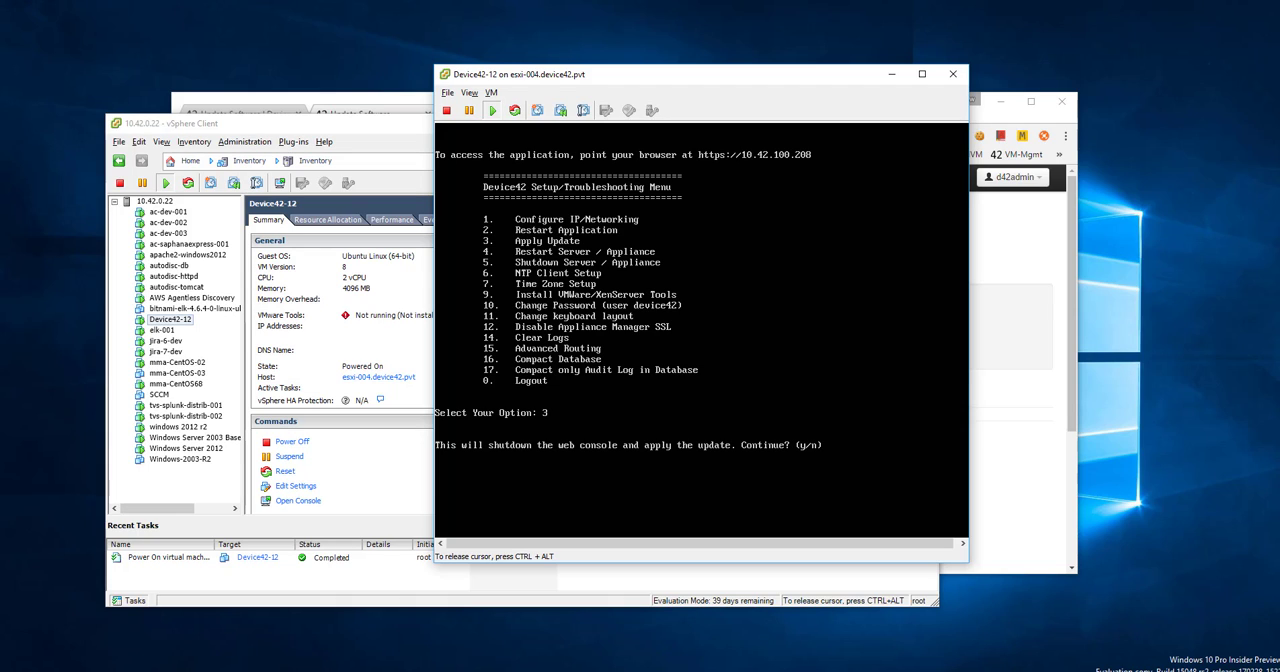
text(y)
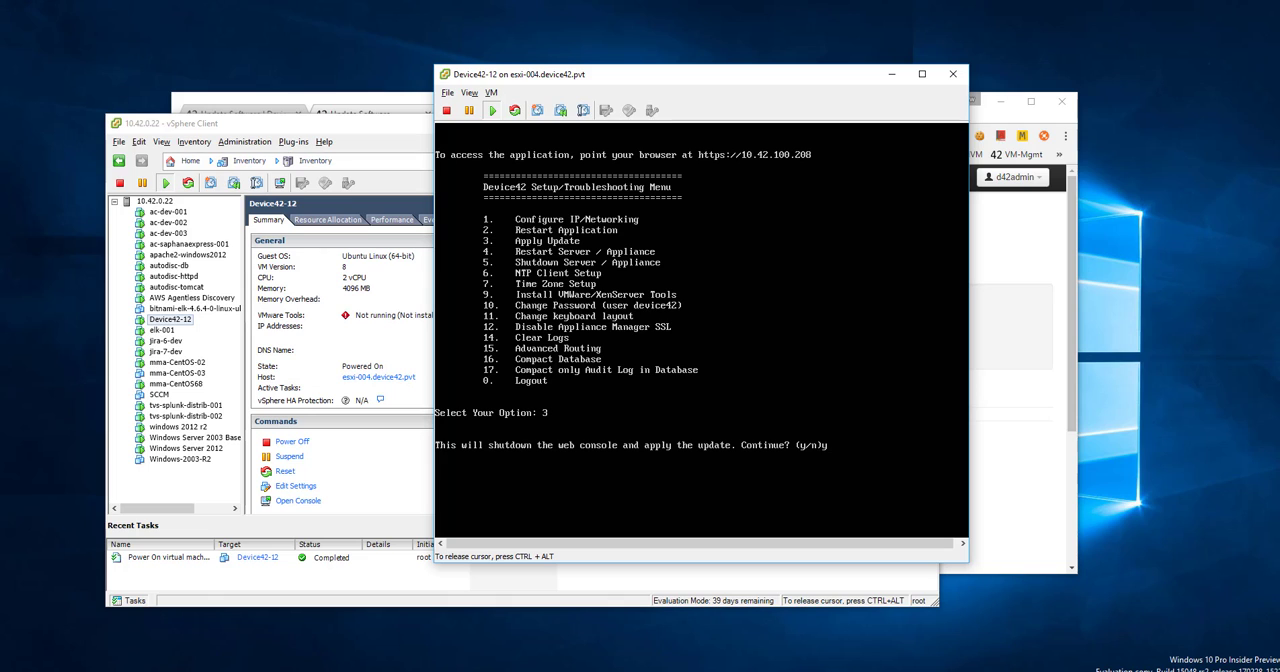
text(y)
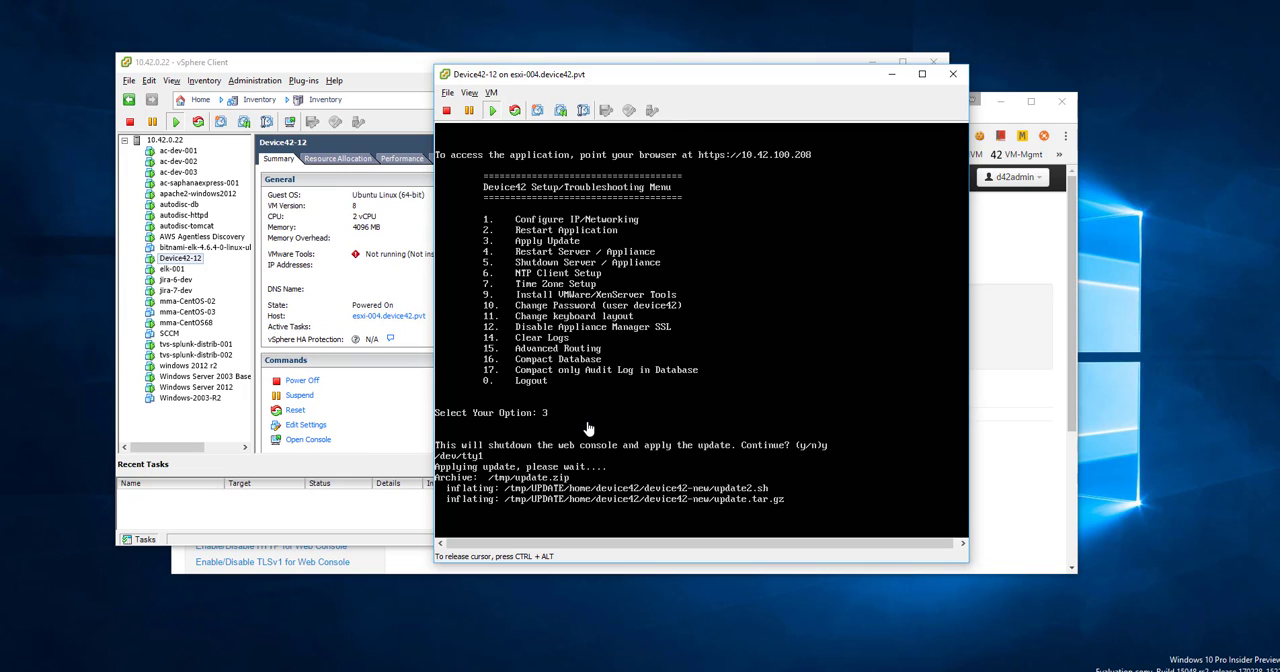